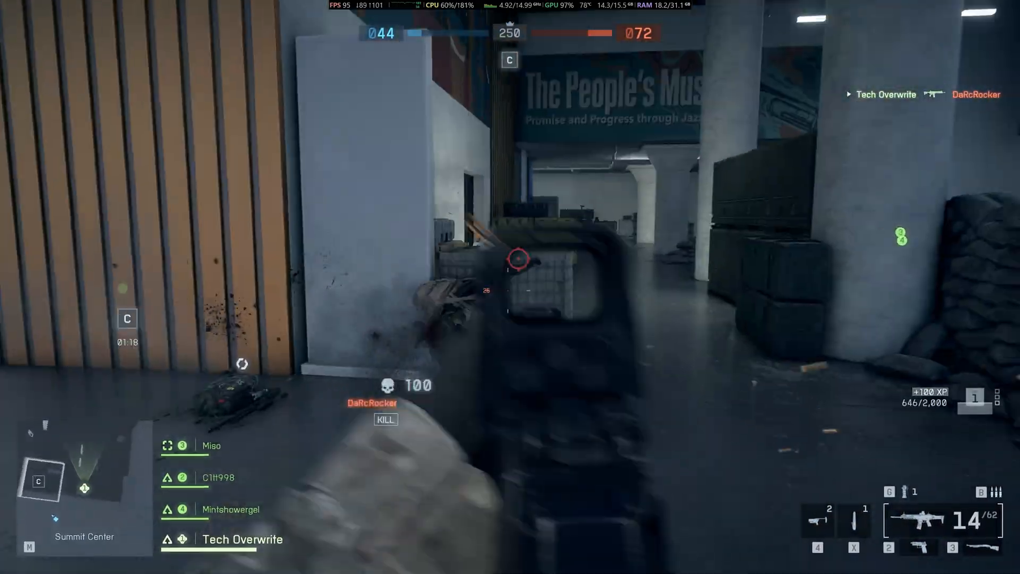
pyautogui.moveTo(510, 287)
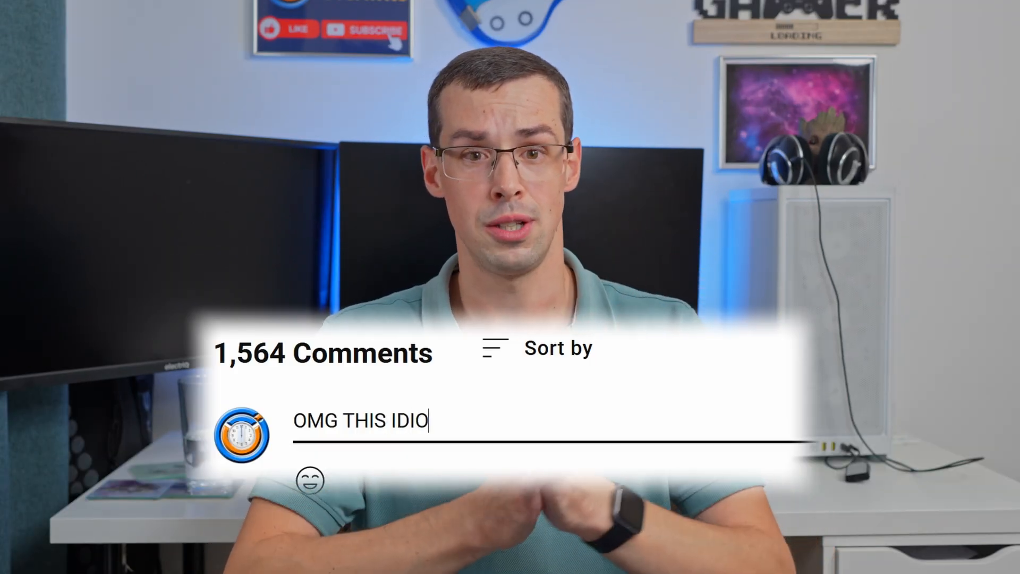
# Step: Draft the angry comment text in the Add a comment box under 1,564 Comments
pyautogui.write('T IS SUCH A FKIN N')
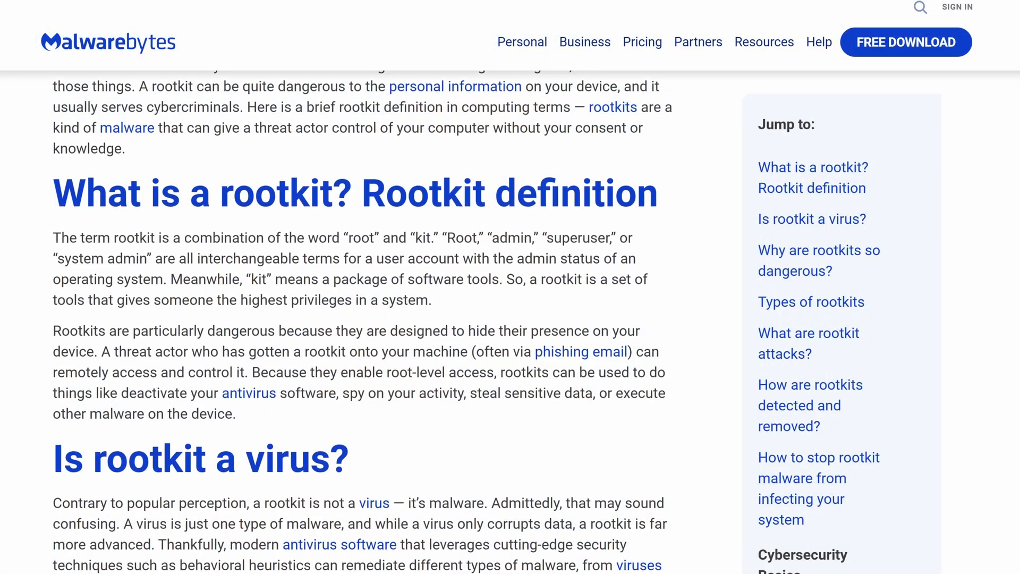
pyautogui.scroll(-3)
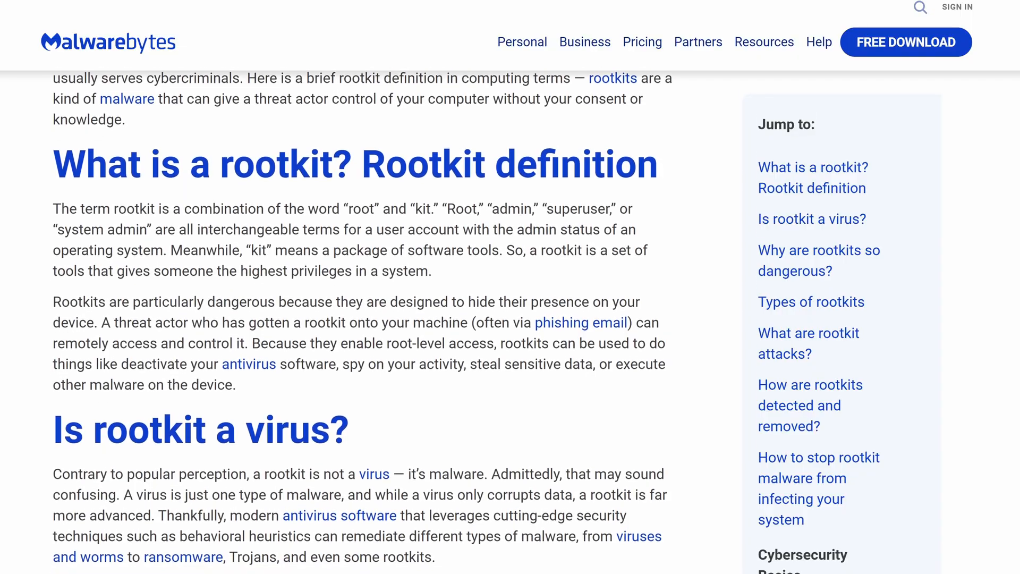
pyautogui.scroll(-3)
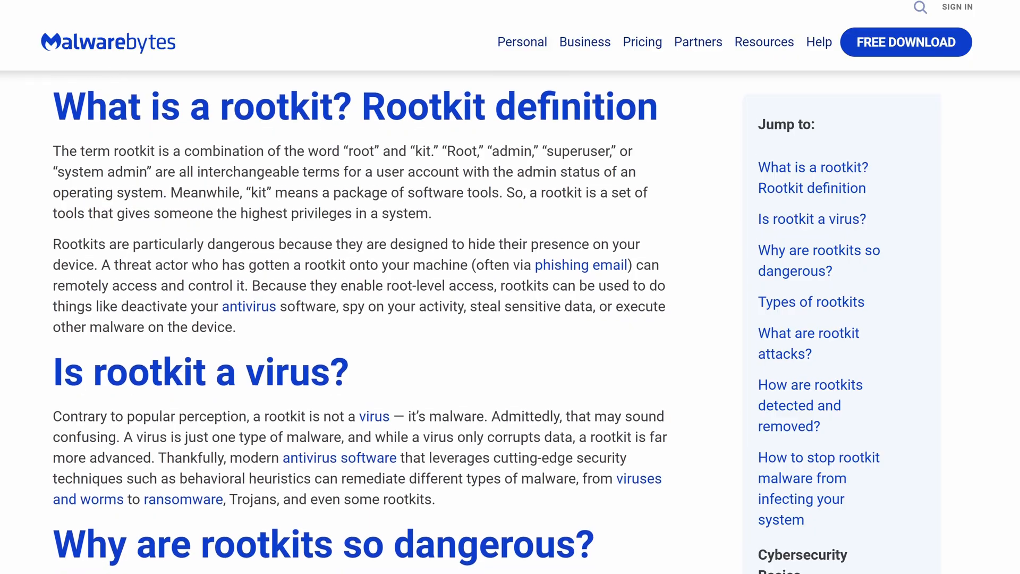
pyautogui.scroll(-3)
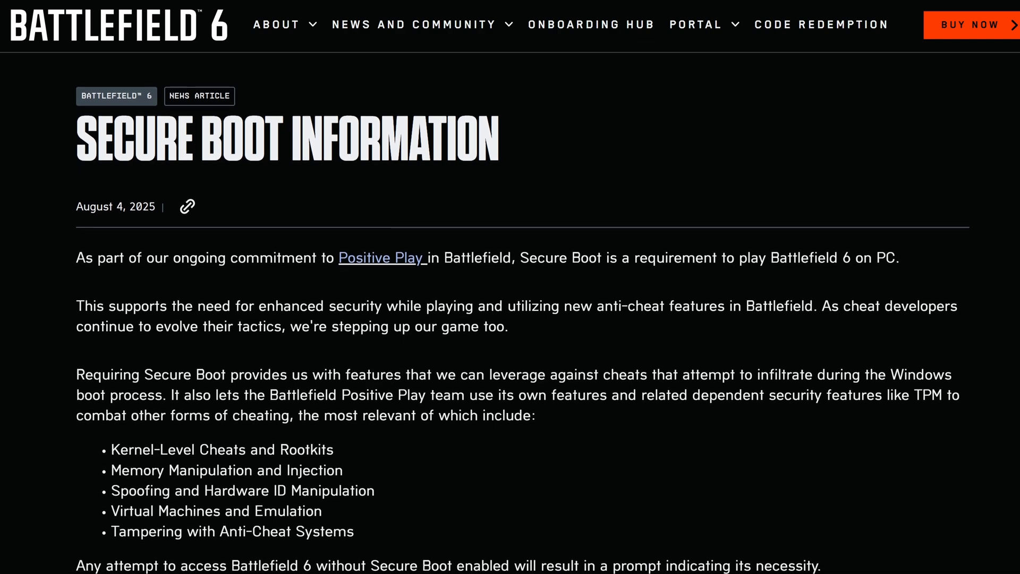
pyautogui.scroll(3)
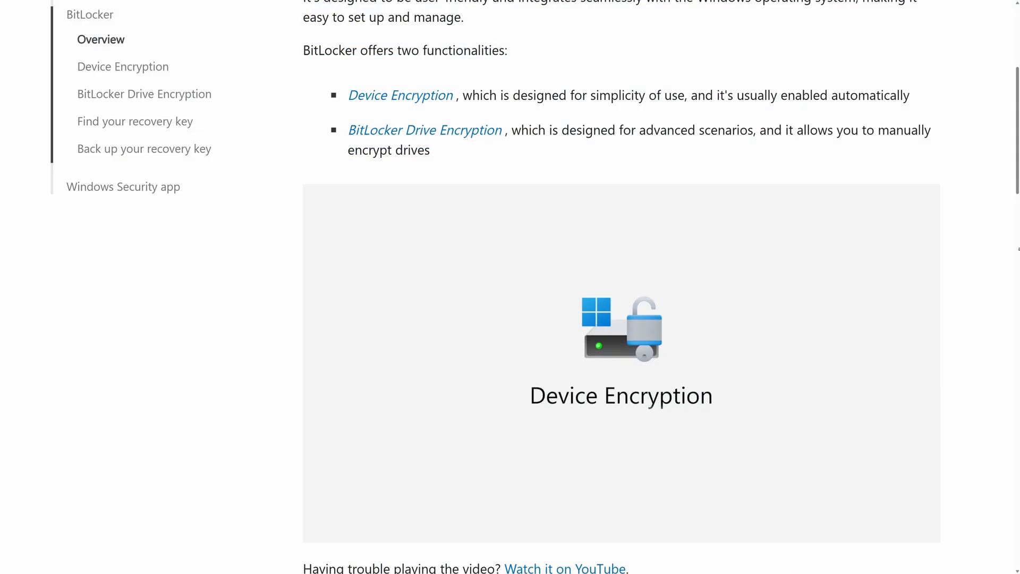
# Step: Scroll the BitLocker support article to the Device encryption video and recovery-key backup section
pyautogui.scroll(-3)
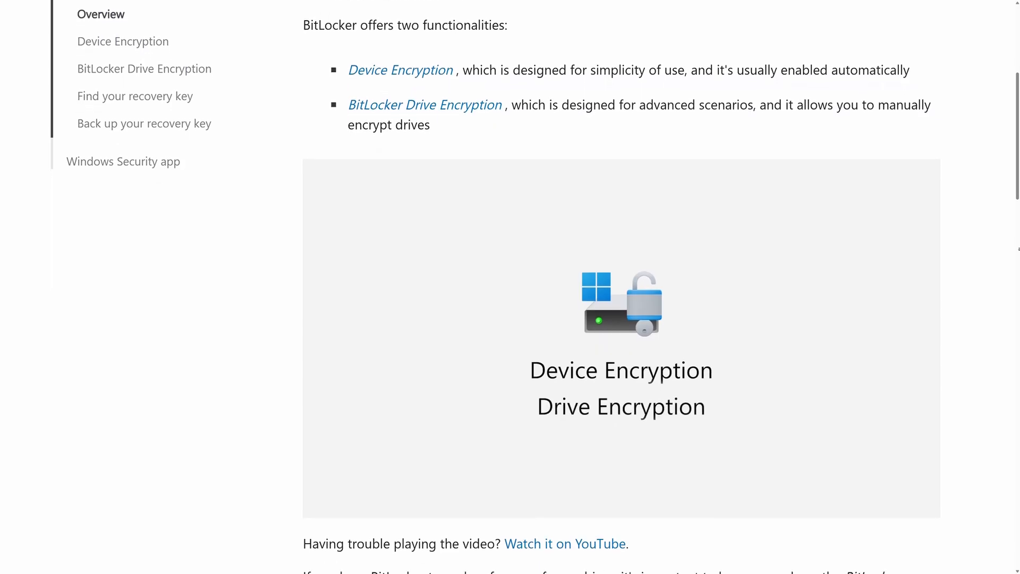
pyautogui.scroll(-3)
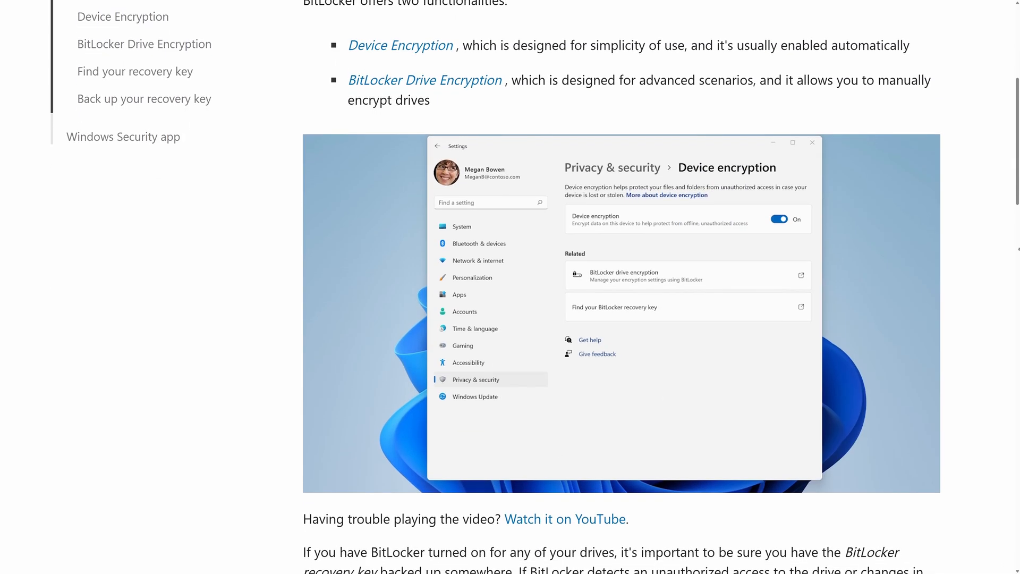
pyautogui.scroll(-3)
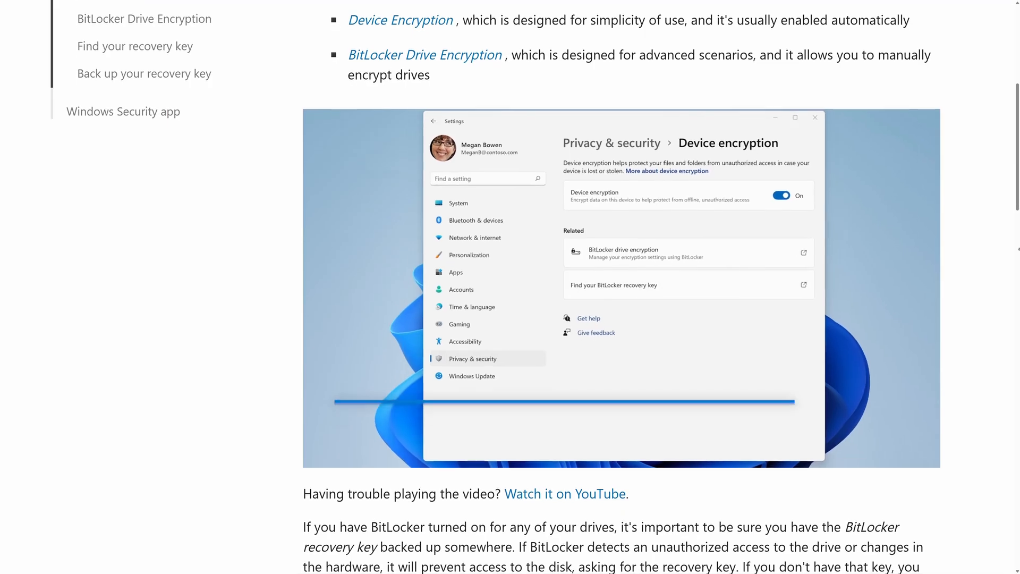
pyautogui.scroll(-3)
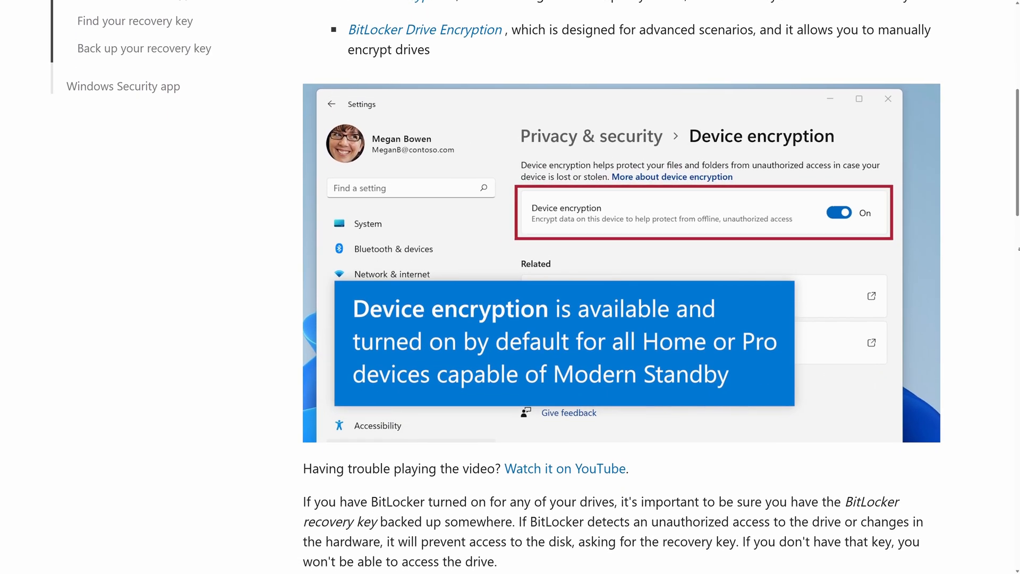
pyautogui.scroll(-3)
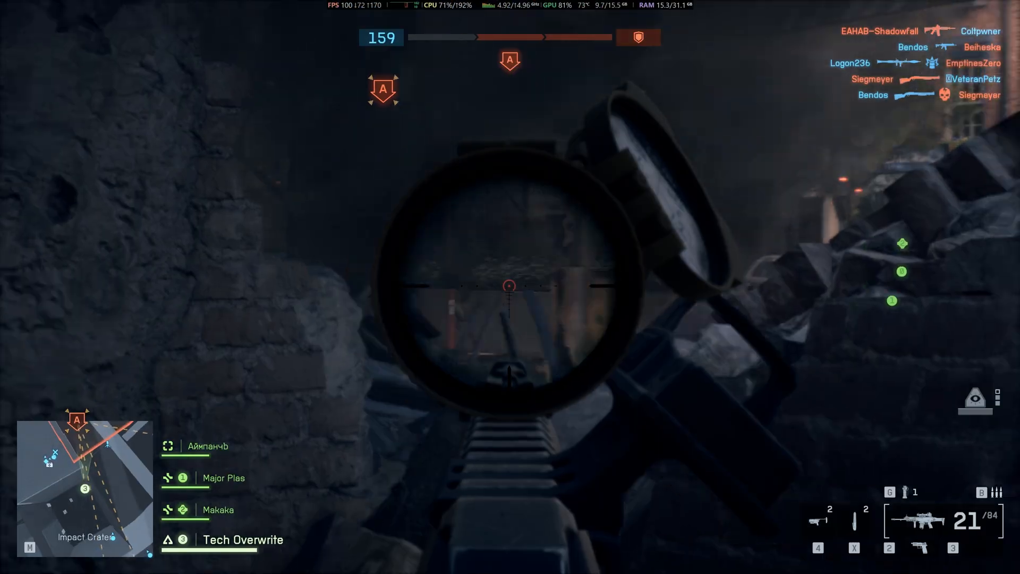
pyautogui.click(511, 287)
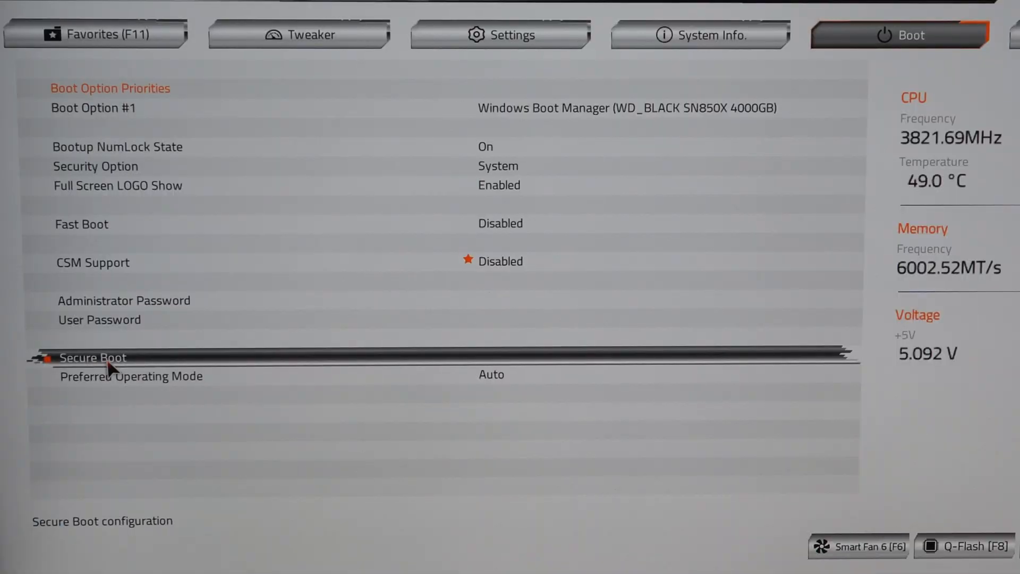
# Step: Show the Secure Boot page reporting Enabled but Not Active on the Boot tab
pyautogui.click(92, 357)
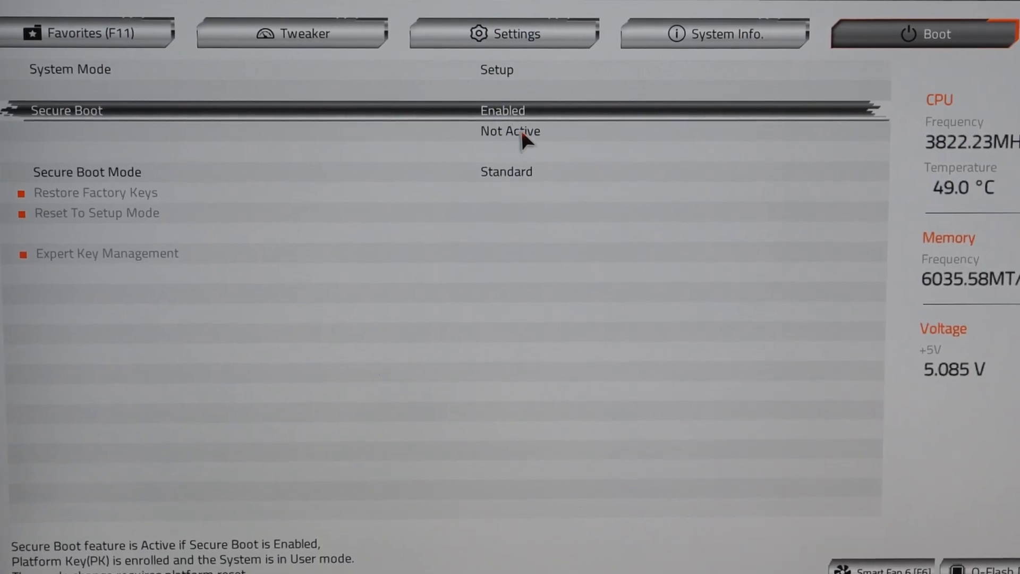
pyautogui.click(108, 253)
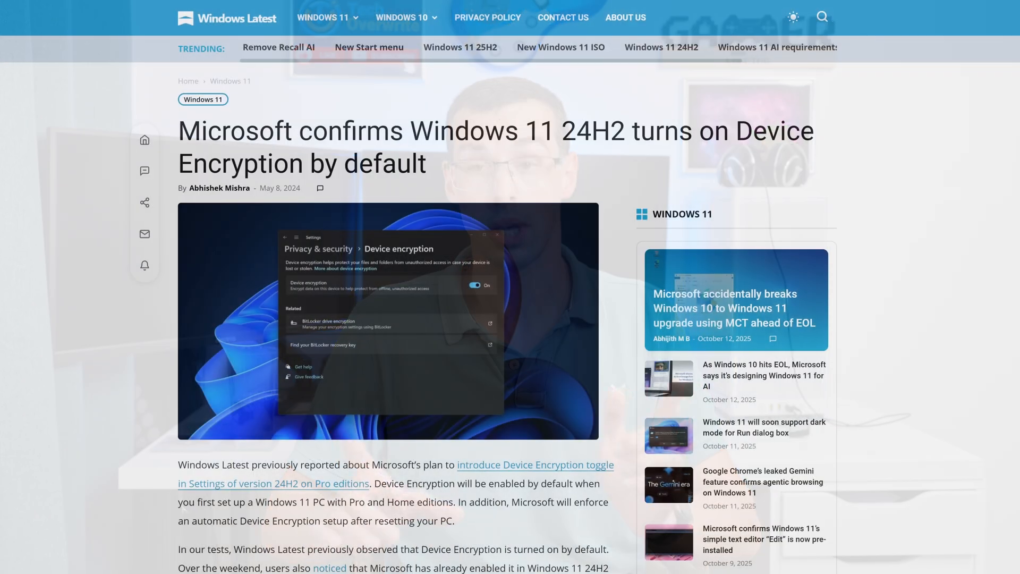
# Step: Scroll through the opening paragraphs of the Windows 11 24H2 Device Encryption article
pyautogui.scroll(-3)
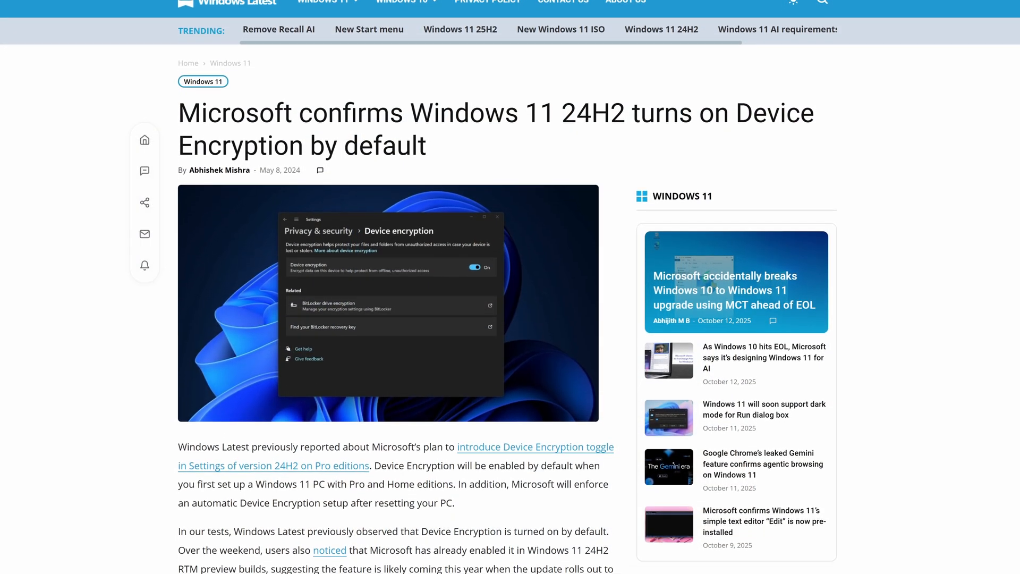
pyautogui.scroll(-3)
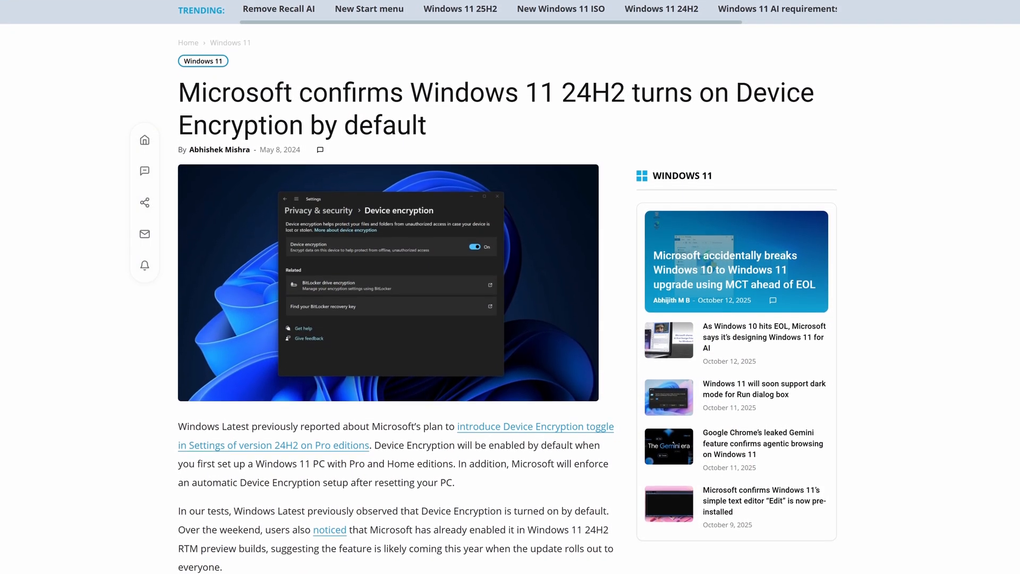
pyautogui.scroll(-3)
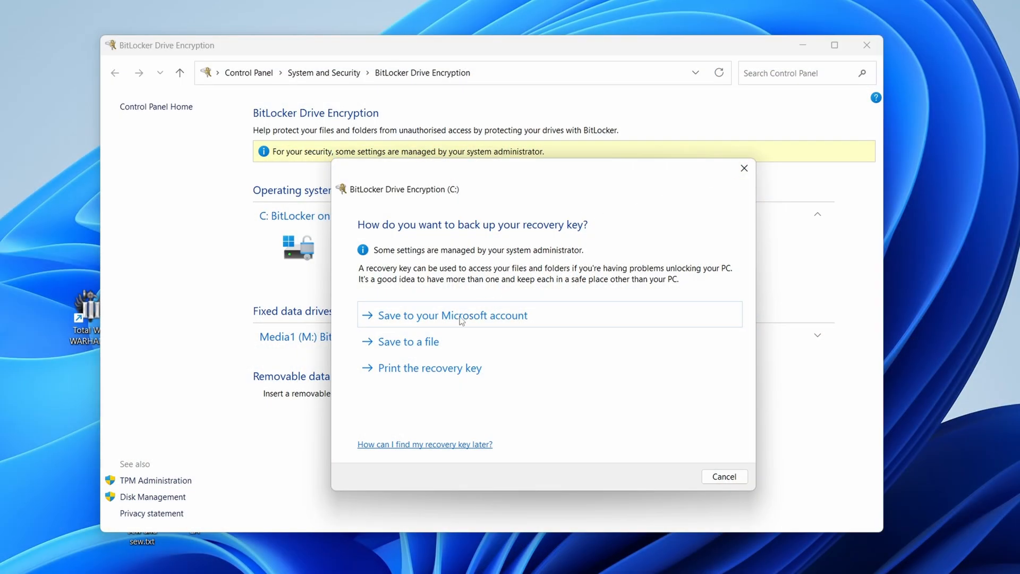
# Step: Choose saving the drive C: recovery key to the Microsoft account, then search the Gigabyte guide for 'bitlocker'
pyautogui.click(724, 476)
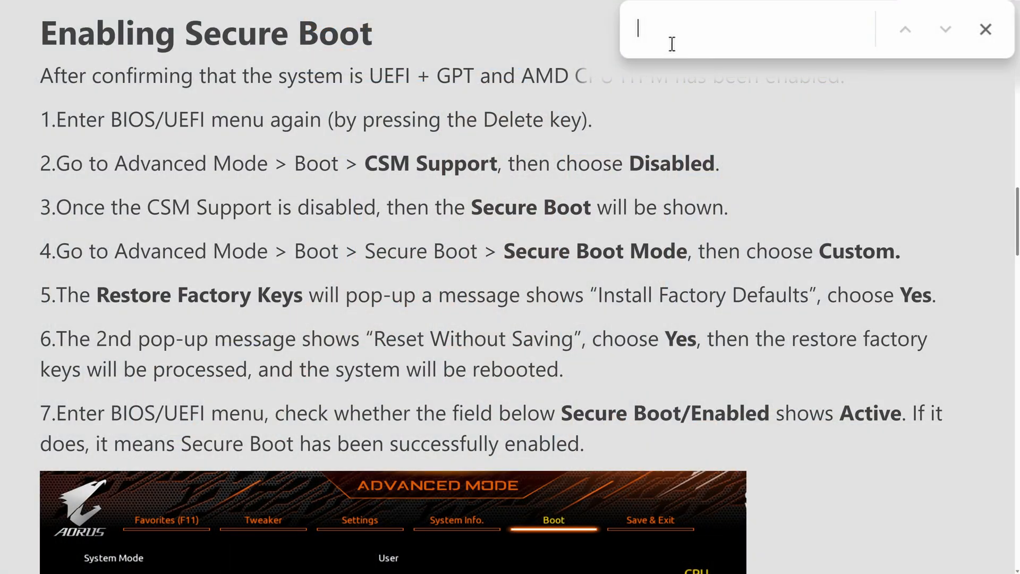
pyautogui.write('bitlocker')
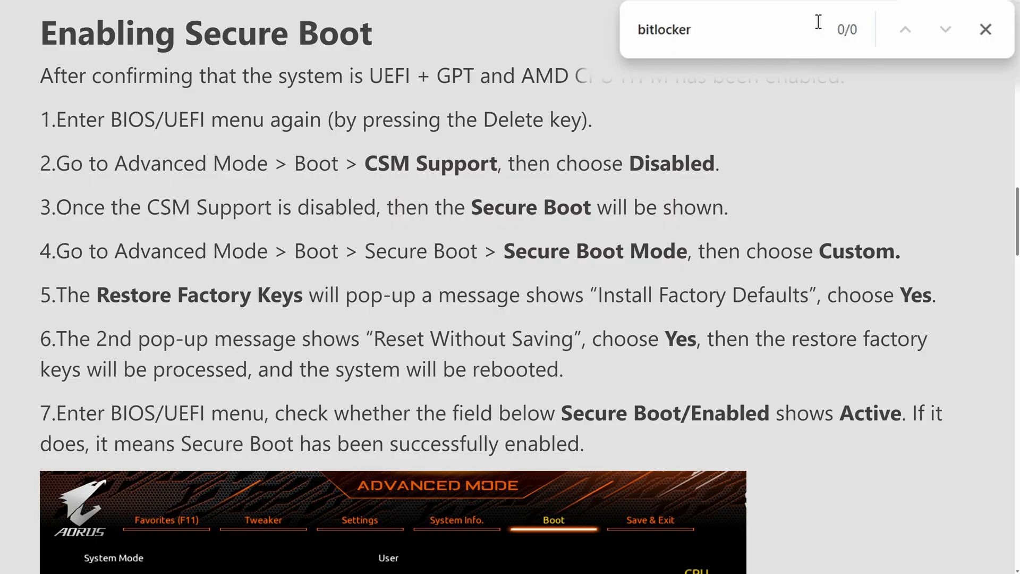